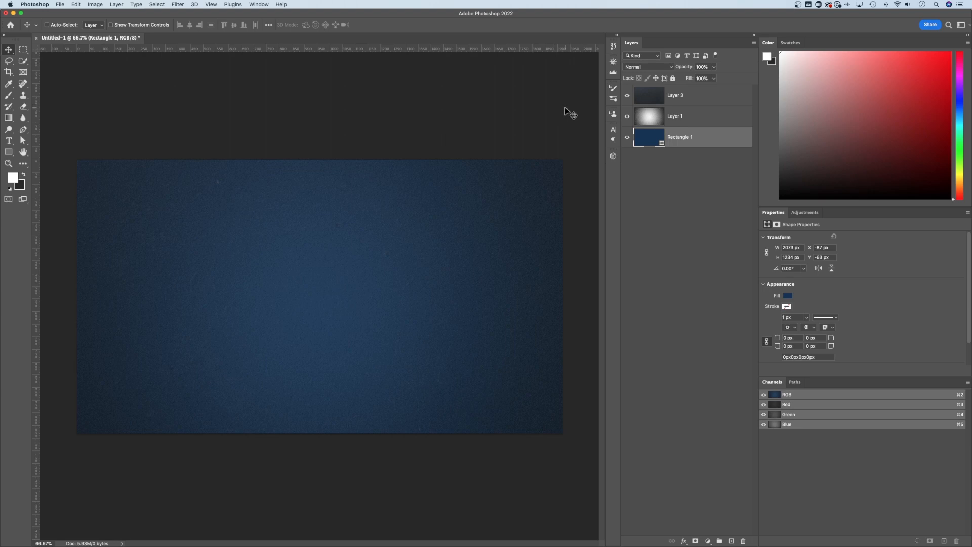
pyautogui.moveTo(679, 111)
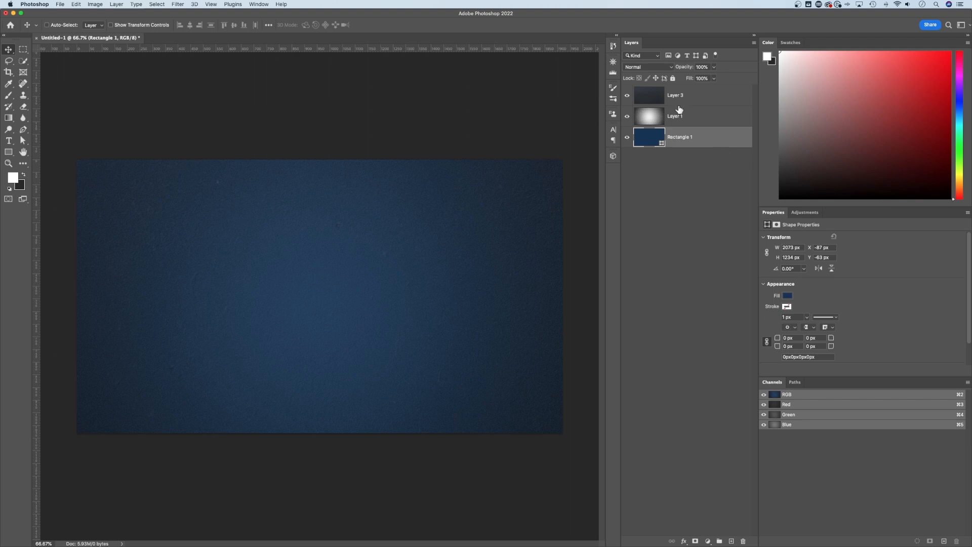
# Select Layer 3 in the Layers panel to inspect its blend settings.
pyautogui.click(675, 95)
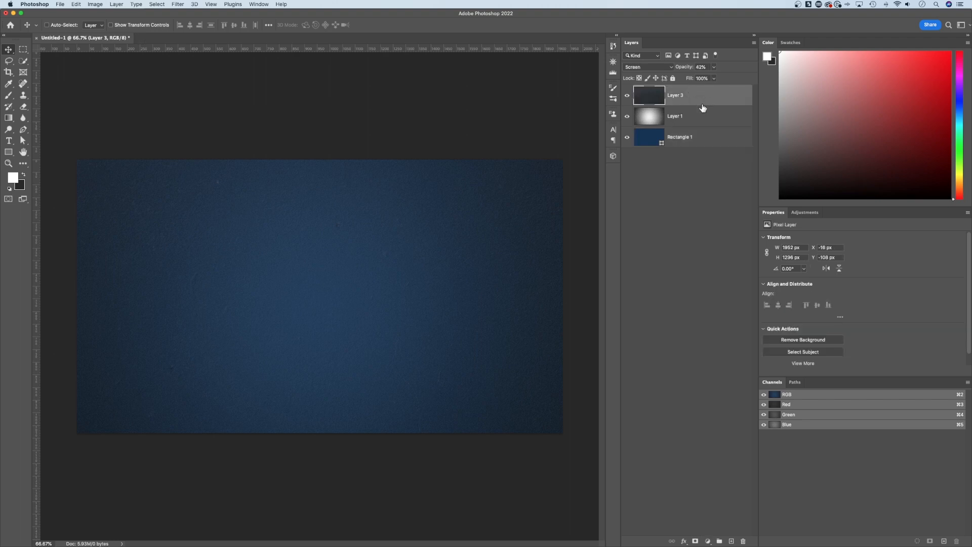
pyautogui.click(679, 137)
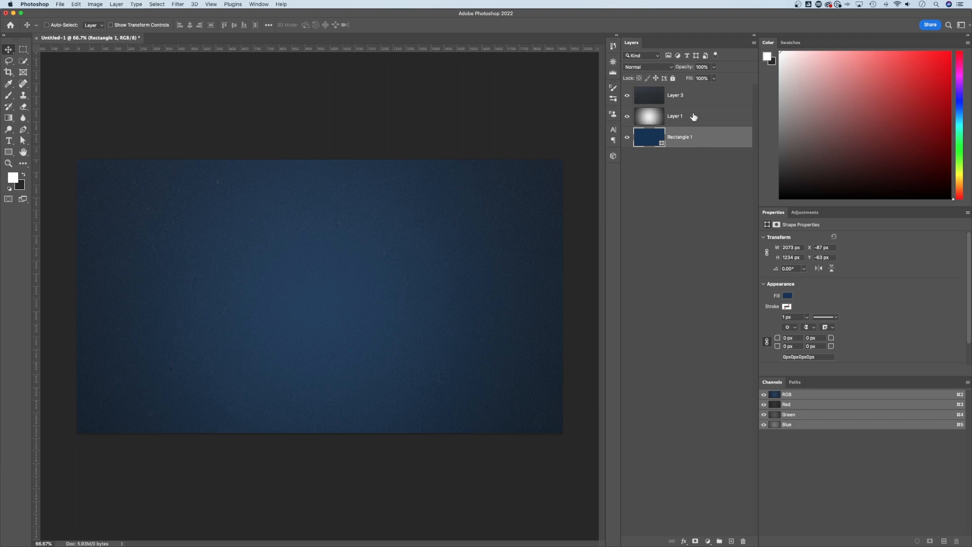
pyautogui.moveTo(697, 110)
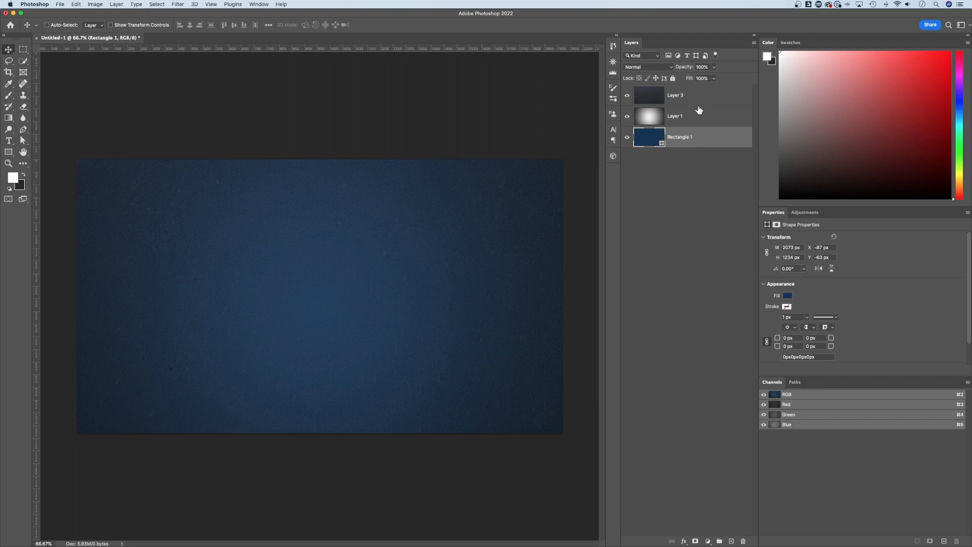
pyautogui.moveTo(601, 113)
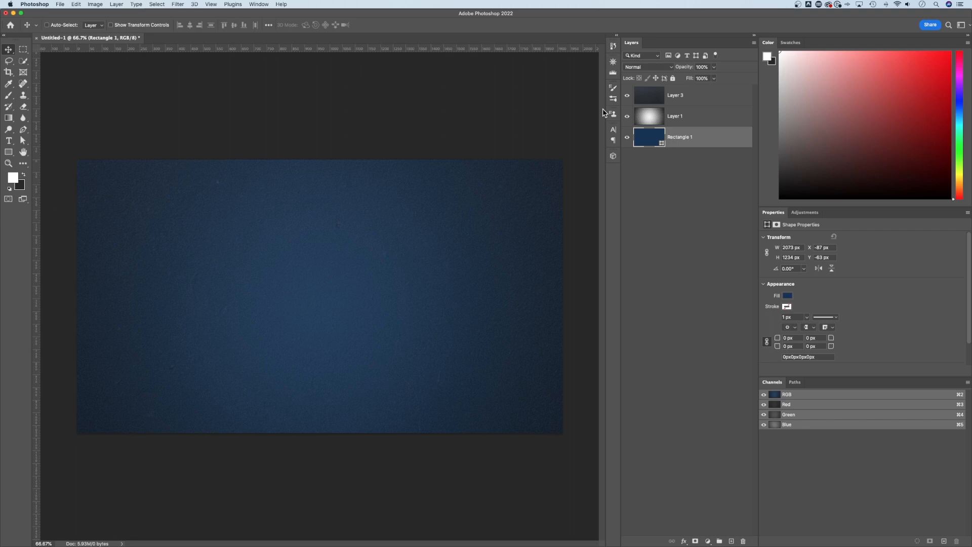
pyautogui.moveTo(602, 112)
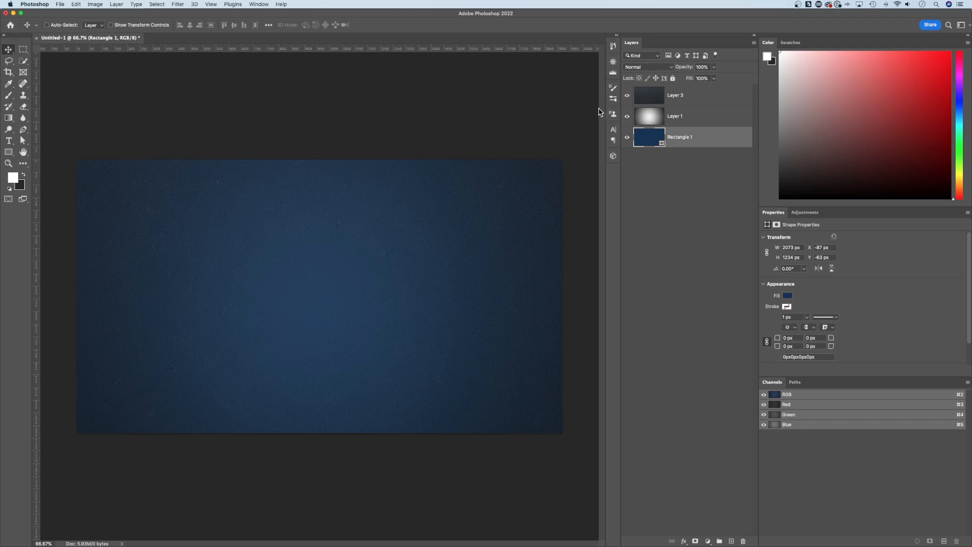
pyautogui.click(60, 5)
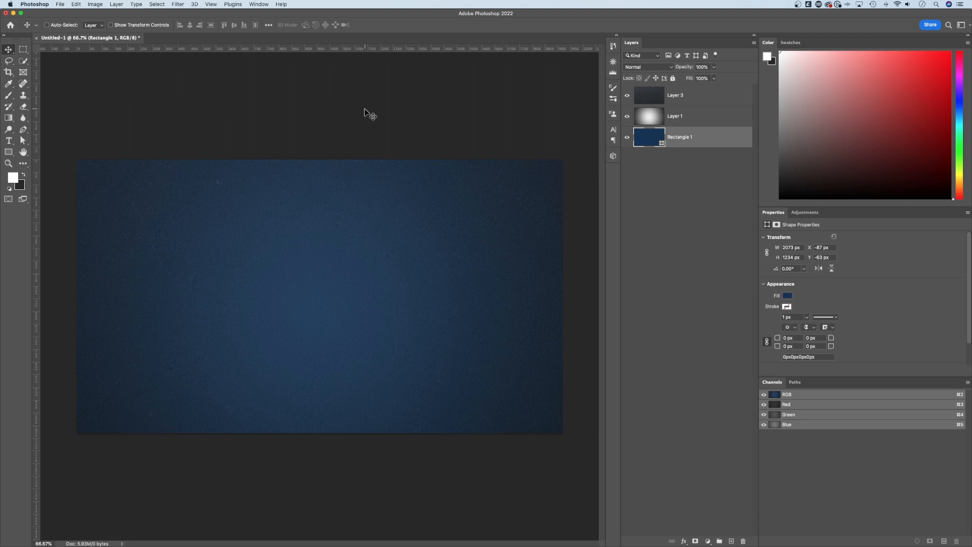
# Select Layer 3, Layer 1 and Rectangle 1 together and bring up their layer options.
pyautogui.click(691, 95)
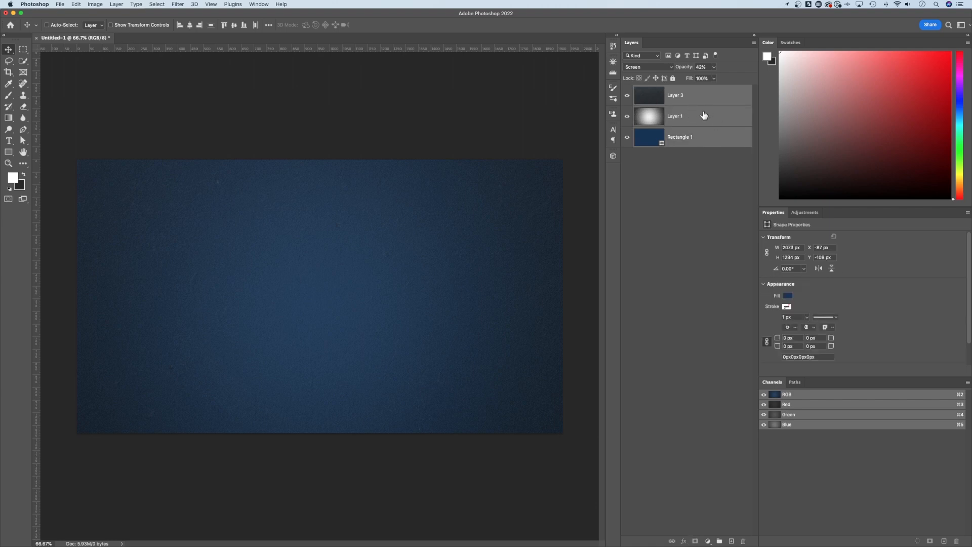
pyautogui.rightClick(674, 116)
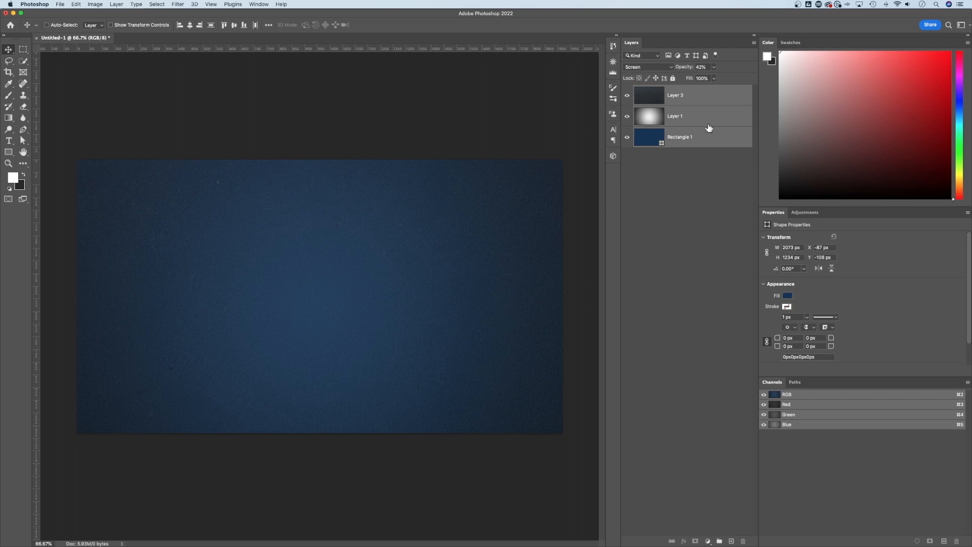
pyautogui.rightClick(675, 116)
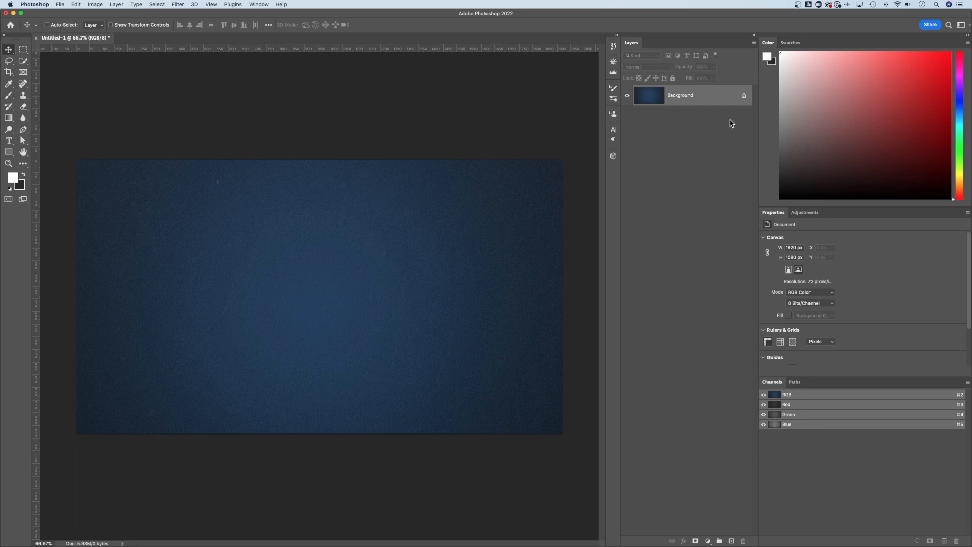
pyautogui.moveTo(715, 101)
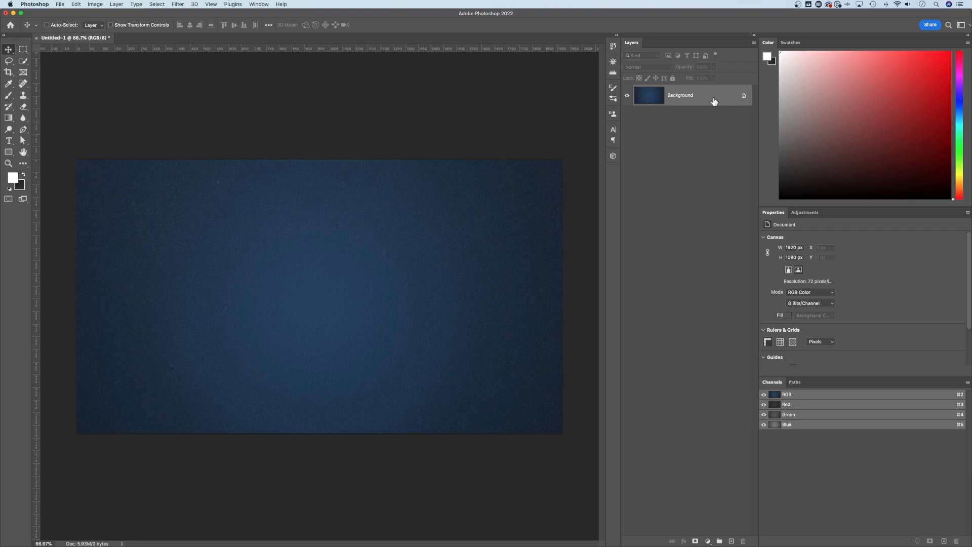
pyautogui.moveTo(489, 313)
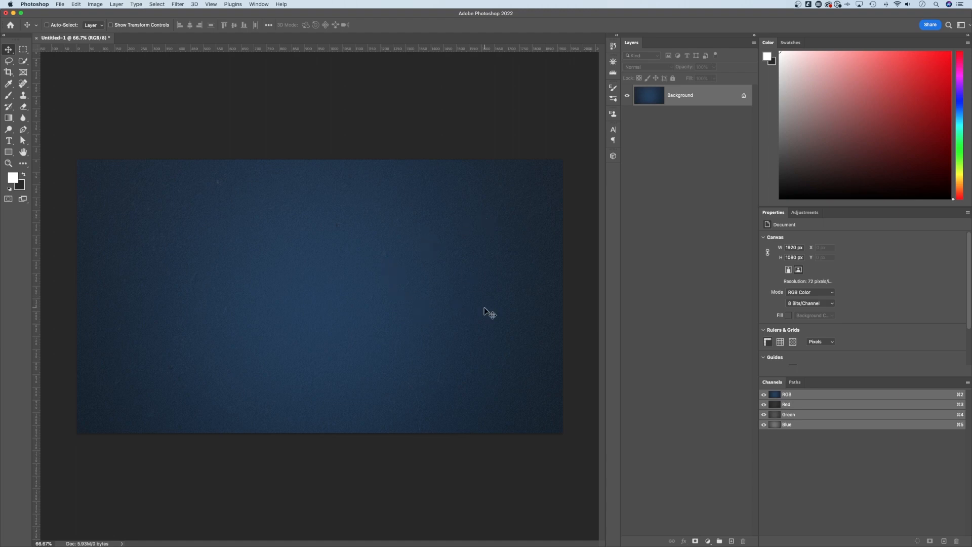
pyautogui.moveTo(587, 275)
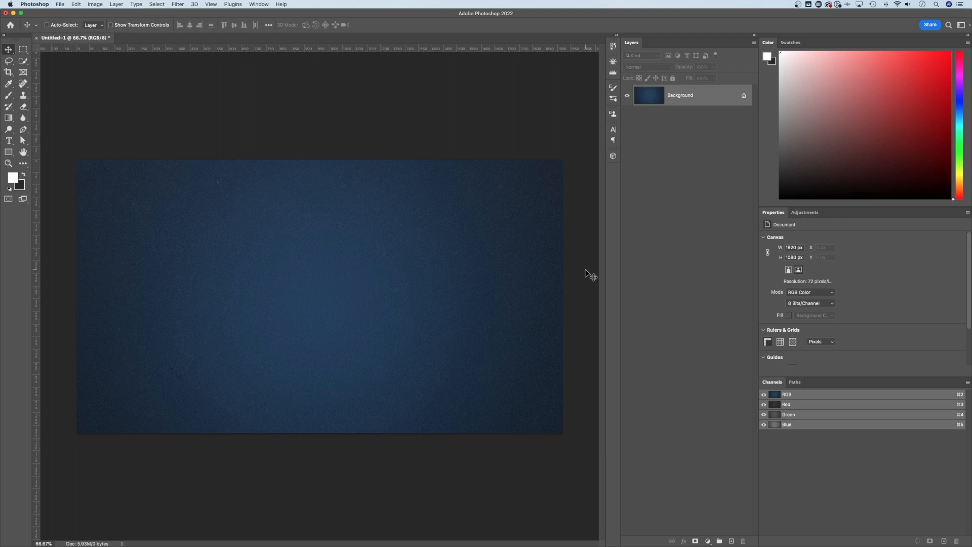
pyautogui.moveTo(740, 107)
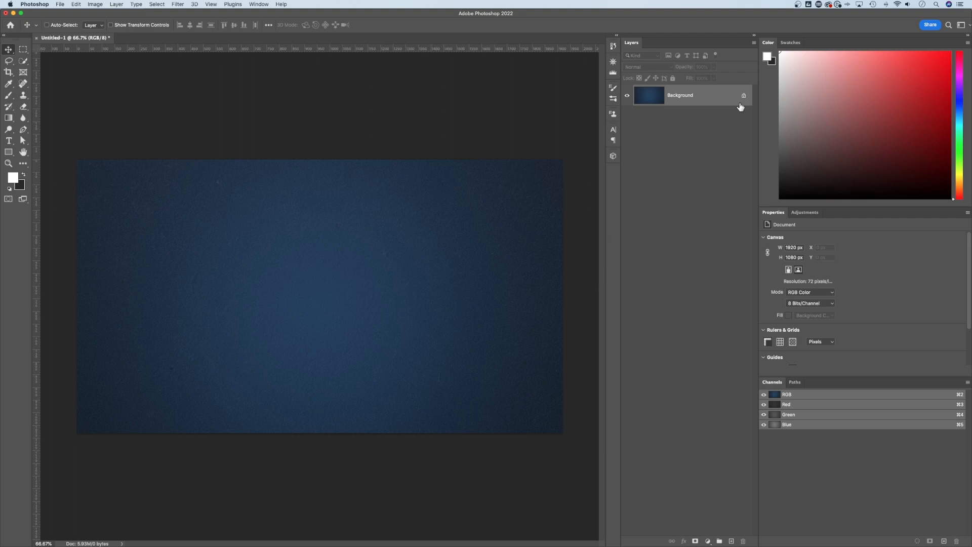
pyautogui.moveTo(711, 102)
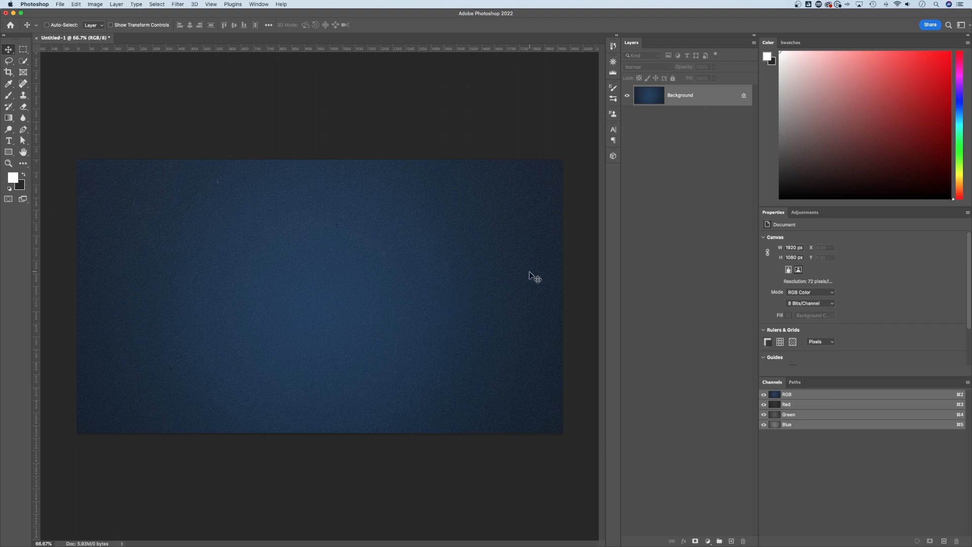
pyautogui.moveTo(595, 230)
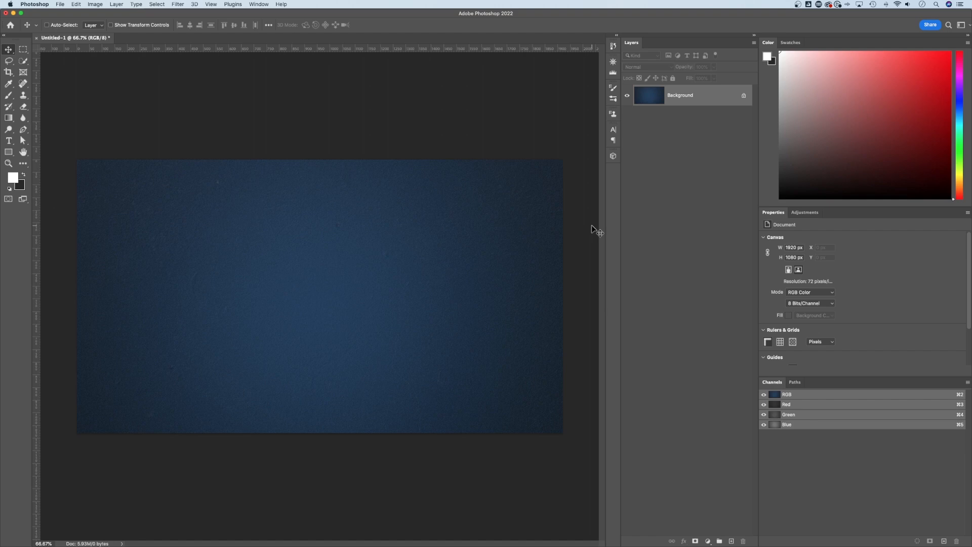